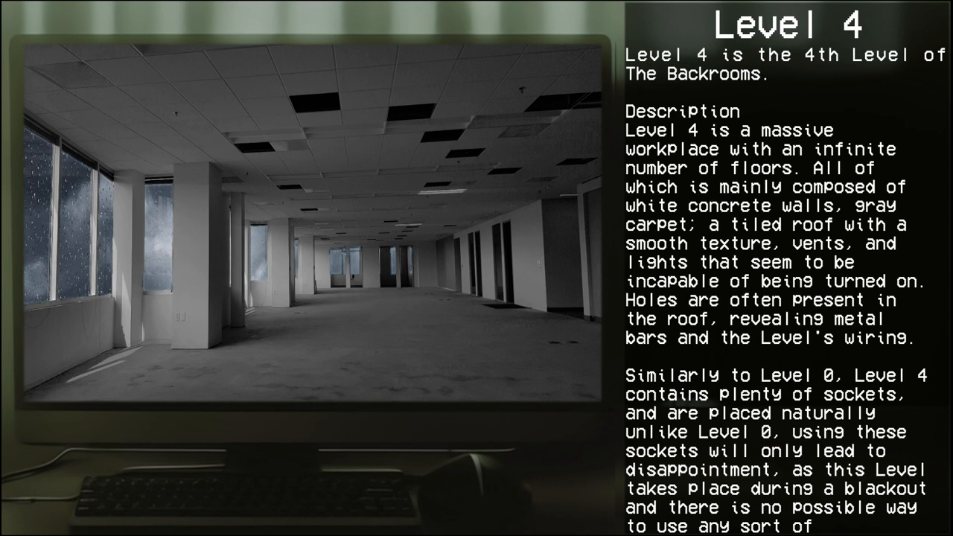
{"action": "scroll", "scroll_direction": "down", "scroll_amount": 3}
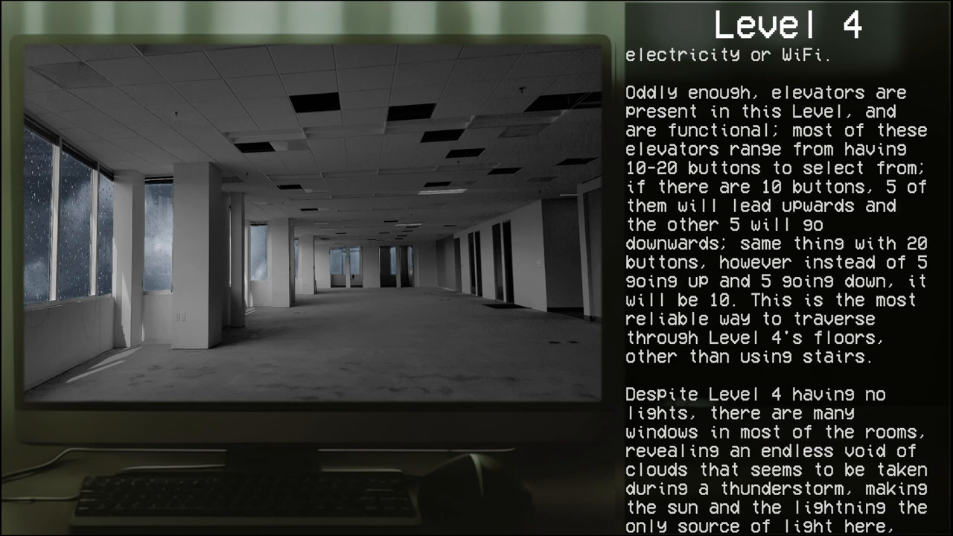
{"action": "scroll", "scroll_direction": "down", "scroll_amount": 3}
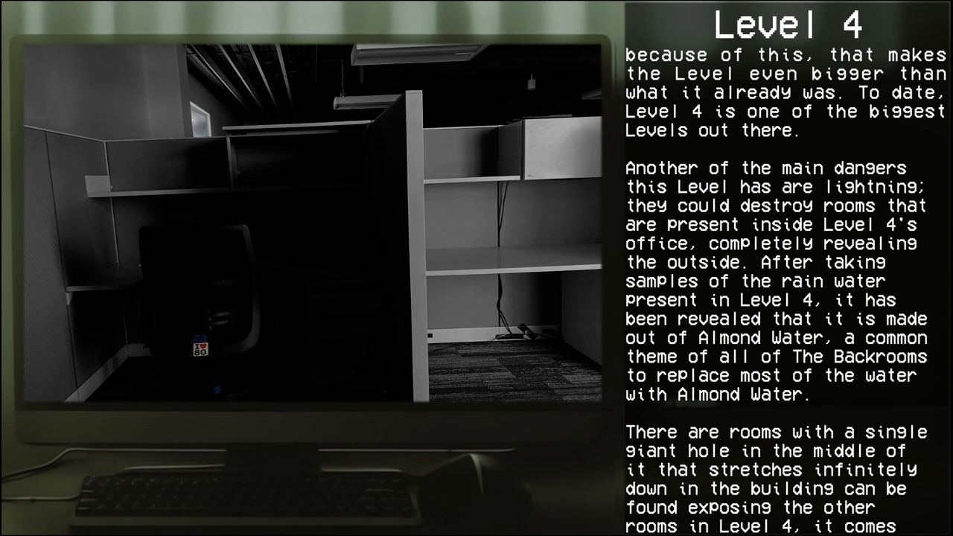
{"action": "scroll", "scroll_direction": "down", "scroll_amount": 3}
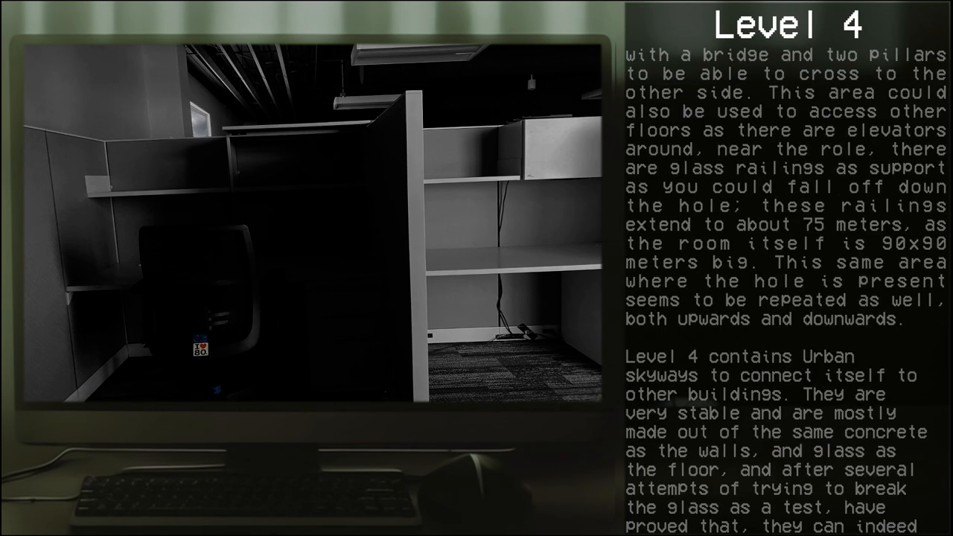
{"action": "scroll", "scroll_direction": "down", "scroll_amount": 3}
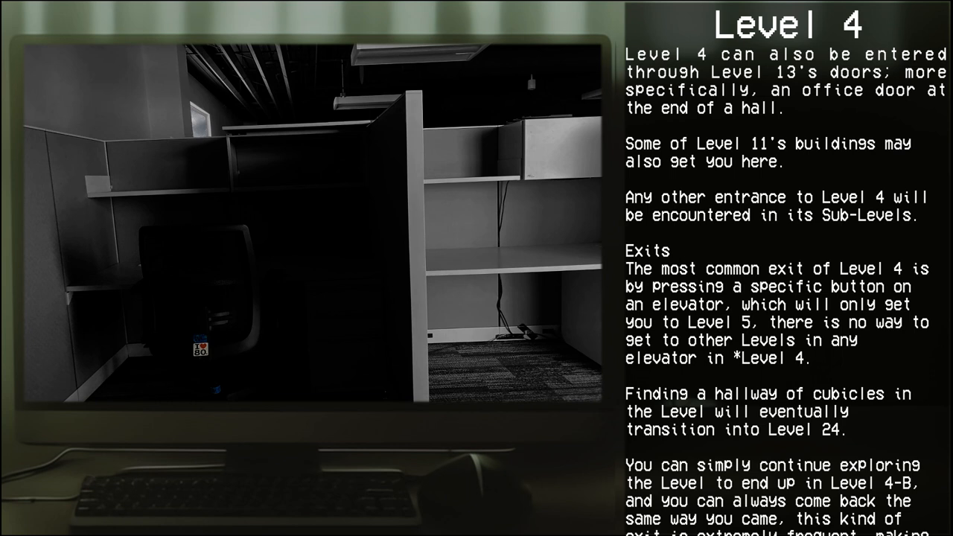
{"action": "scroll", "scroll_direction": "down", "scroll_amount": 3}
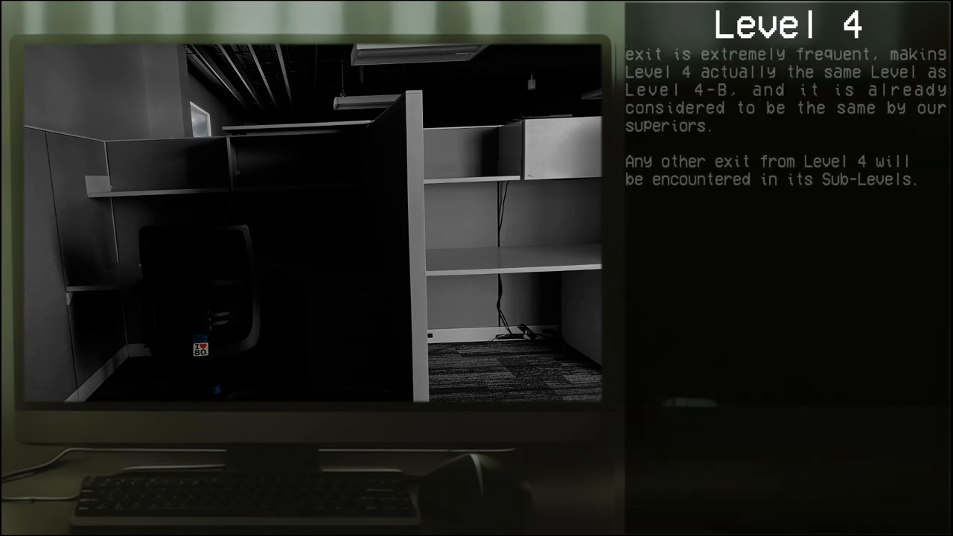